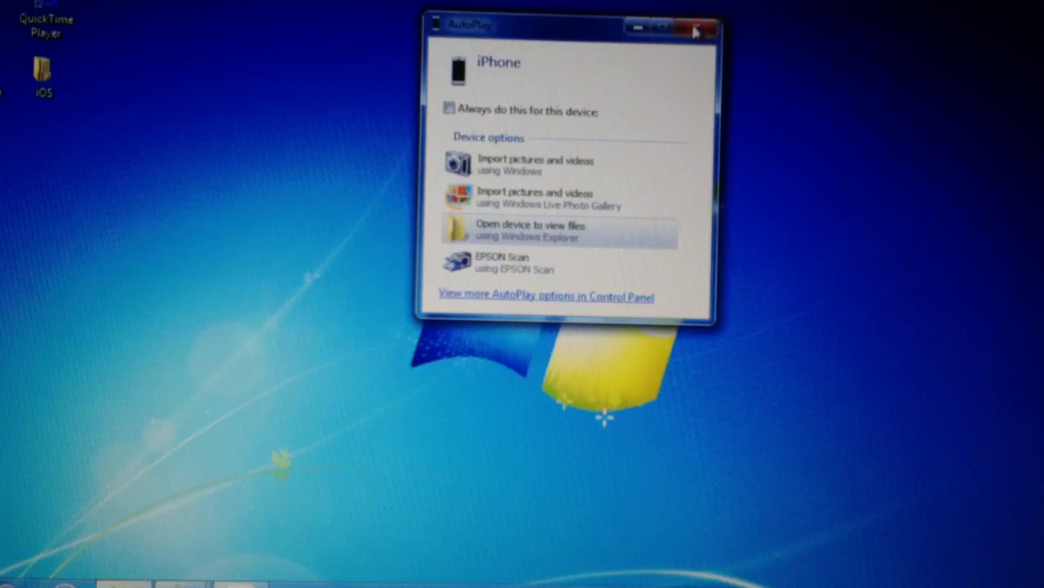
Step: Dismiss the AutoPlay prompt that appeared for the connected iPhone
click(698, 30)
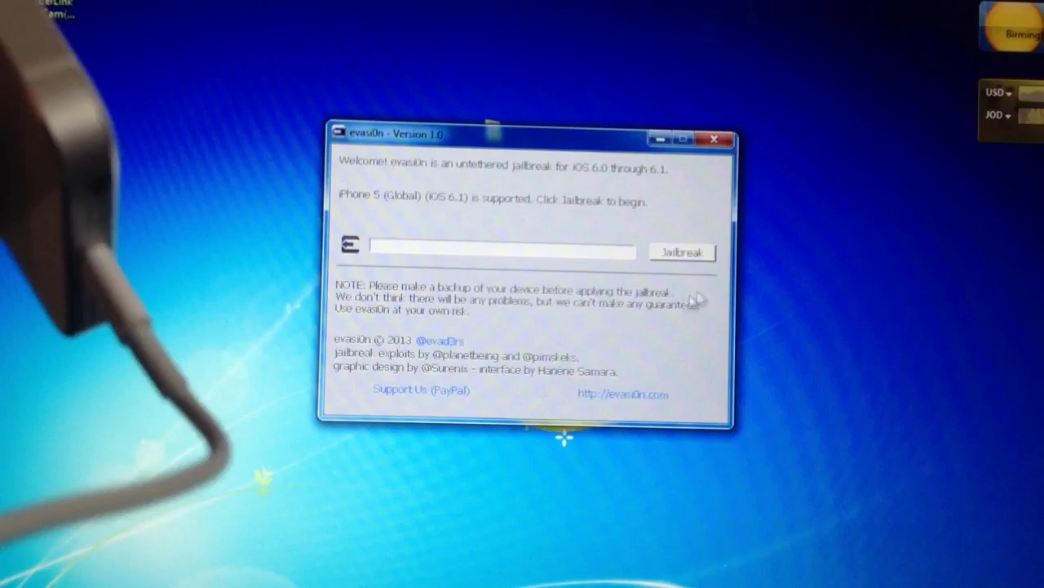
Step: Start the jailbreak so evasi0n begins connecting to the iPhone 5
click(682, 252)
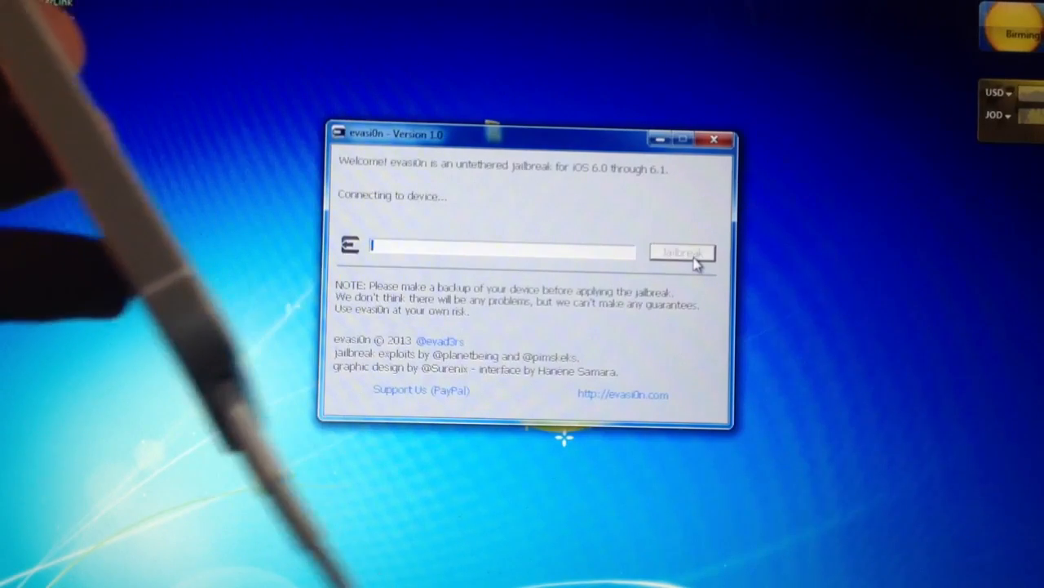